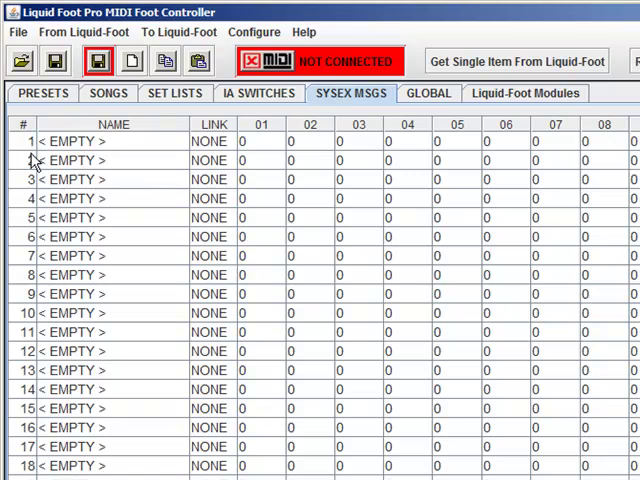
mouse_move(78, 452)
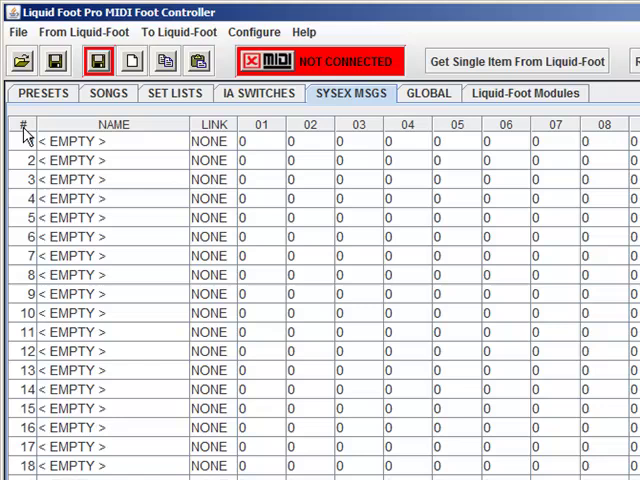
mouse_move(64, 140)
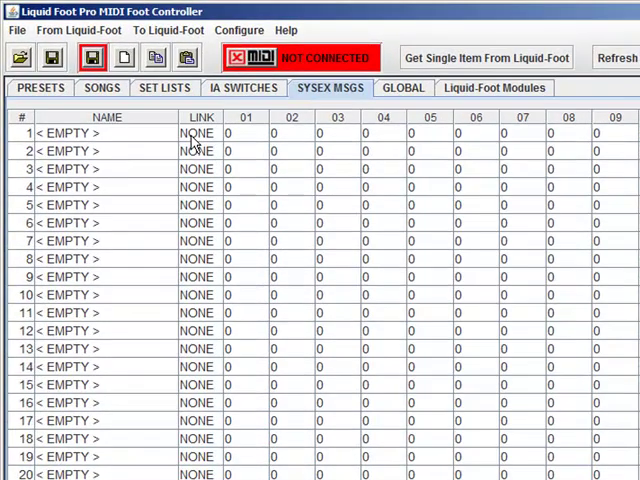
Name SysEx message 1 'Message Header' and commit the name.
click(200, 132)
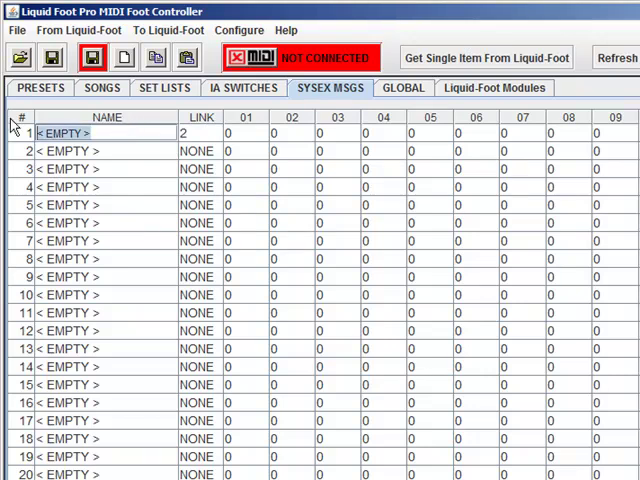
text(Message Header)
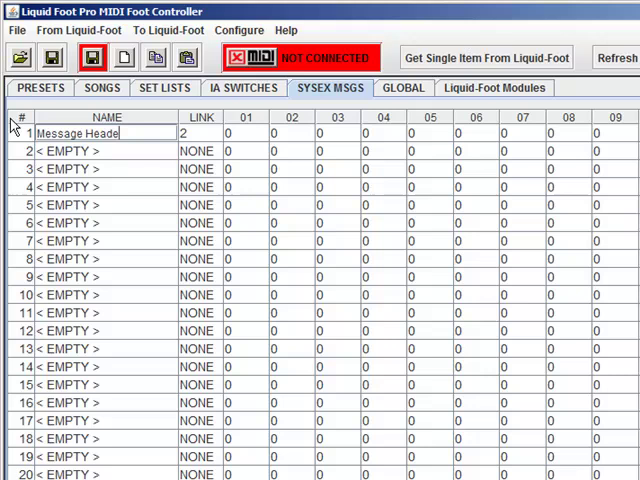
click(70, 152)
text(Part 2)
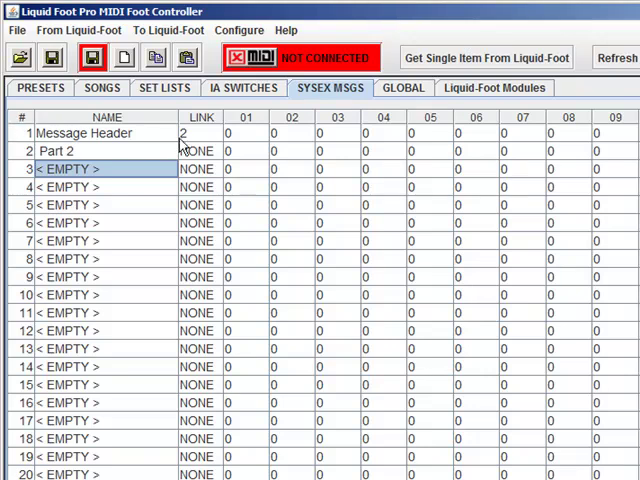
mouse_move(90, 132)
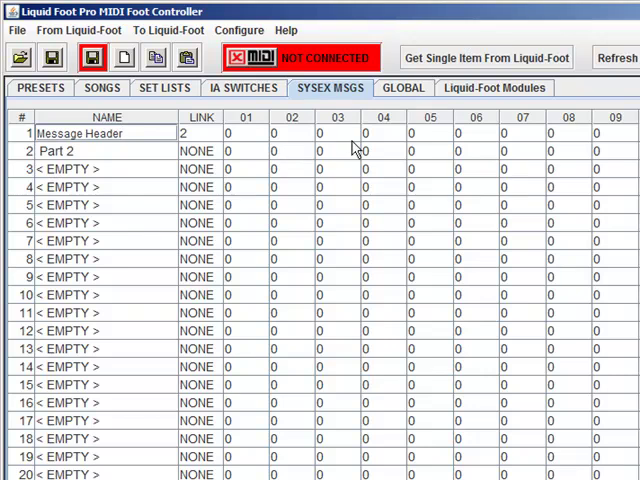
mouse_move(344, 102)
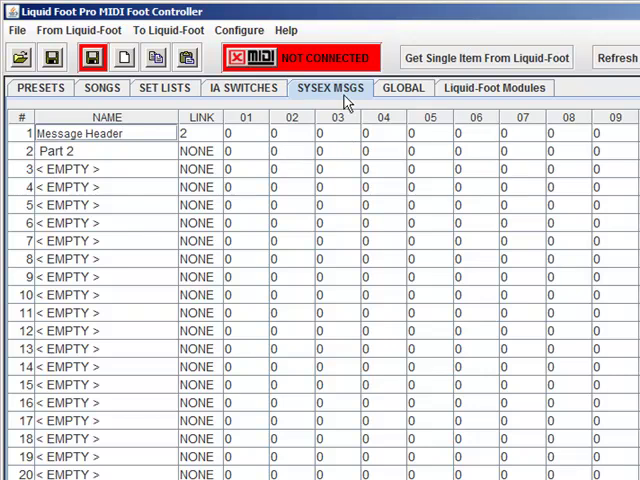
mouse_move(208, 134)
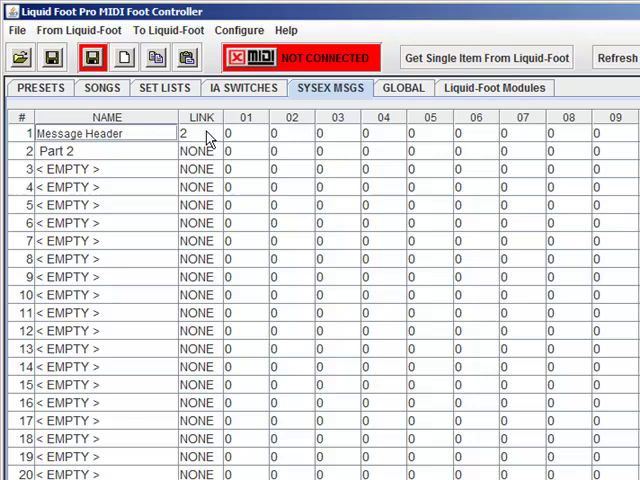
mouse_move(196, 140)
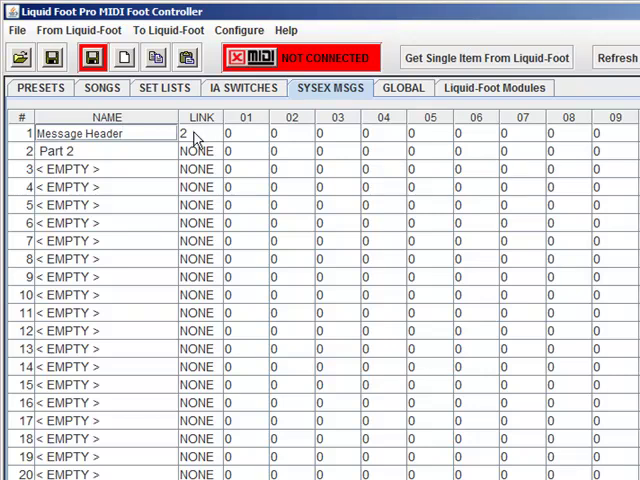
mouse_move(396, 158)
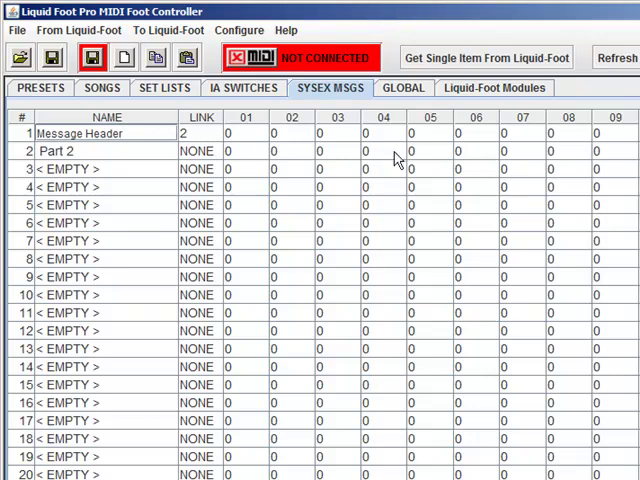
mouse_move(180, 186)
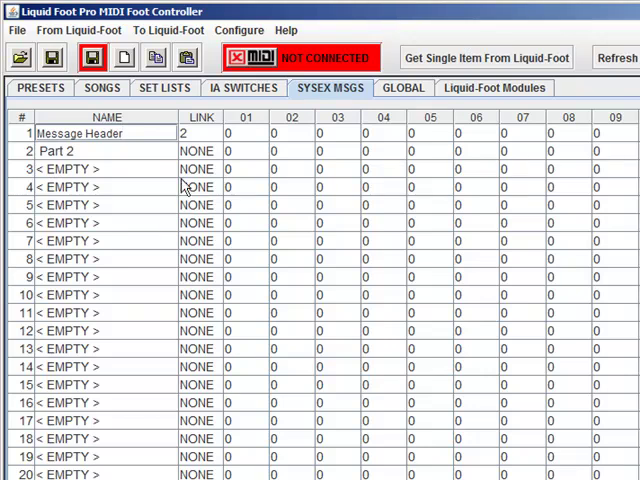
Set the LINK of Part 2 and Message Header to NONE.
click(198, 152)
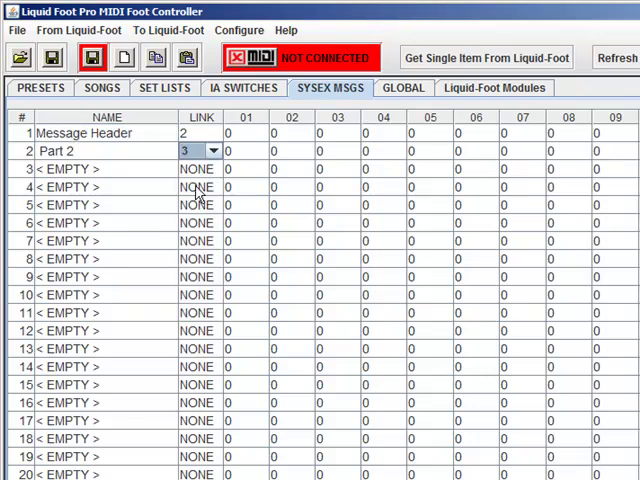
click(212, 152)
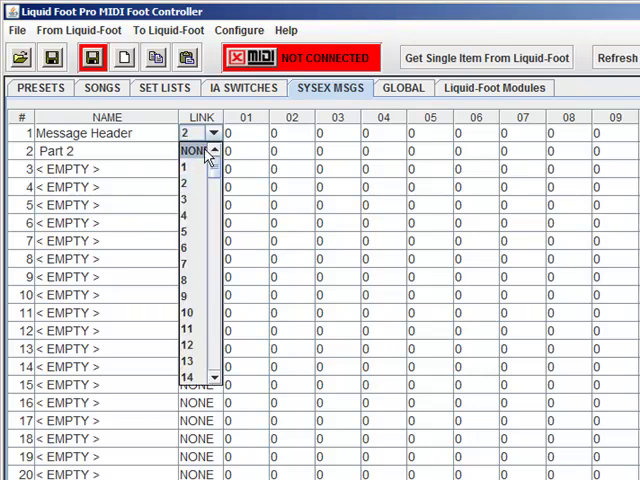
click(192, 152)
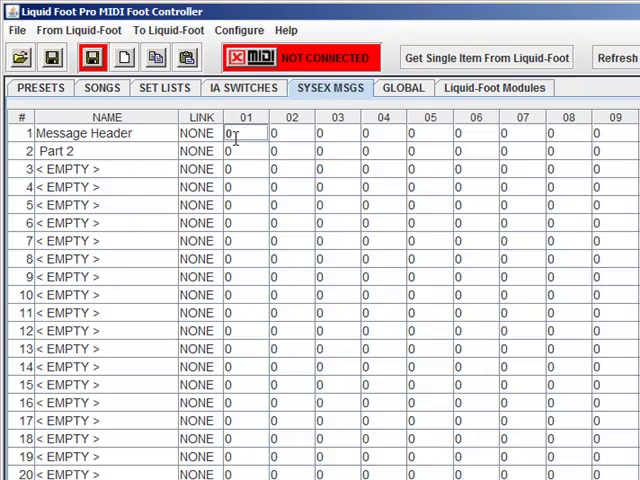
Enter 127 as Message Header's first byte and 125 as its fourth byte.
text(127)
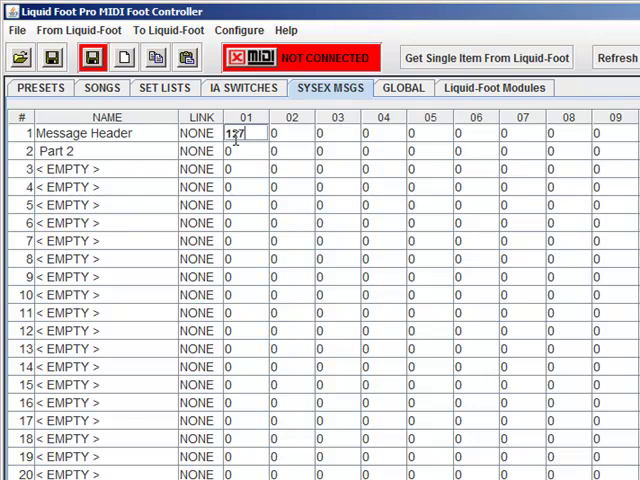
click(336, 132)
text(125)
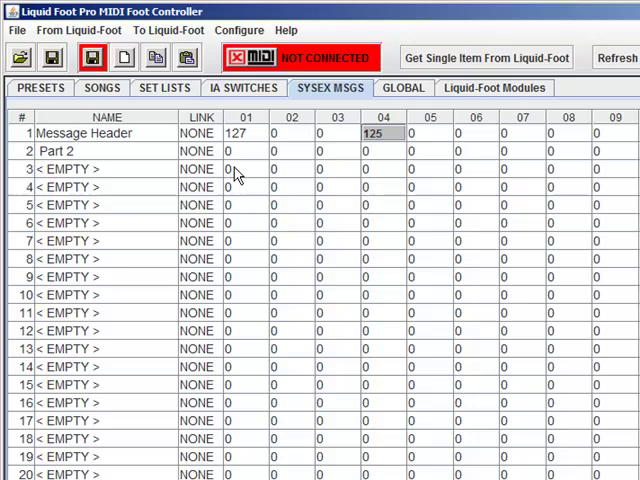
click(476, 132)
text(12)
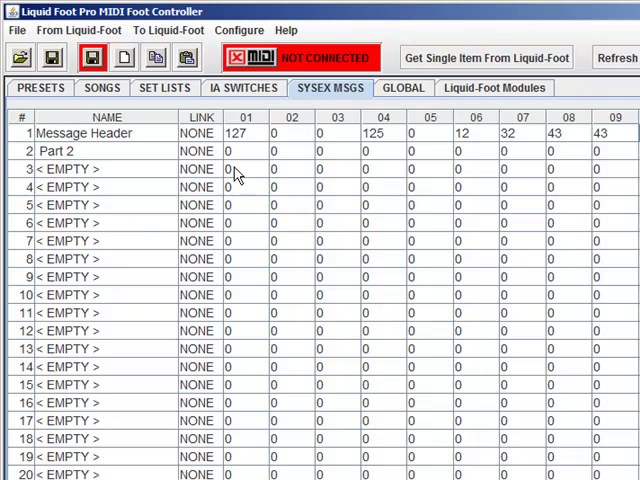
mouse_move(396, 140)
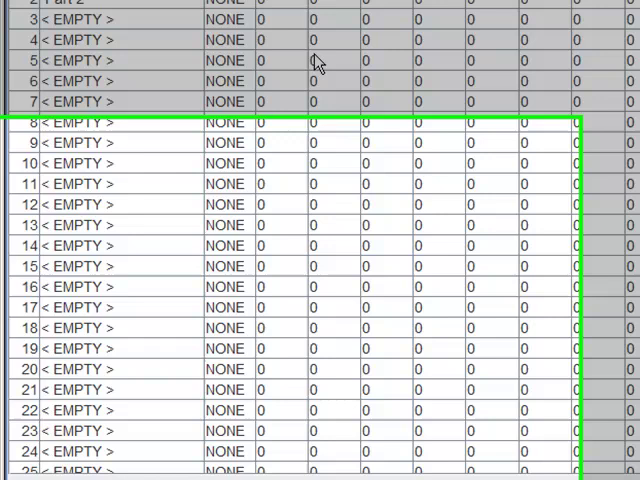
Scroll down to reach the Display HEX button below the table.
scroll(down, 3)
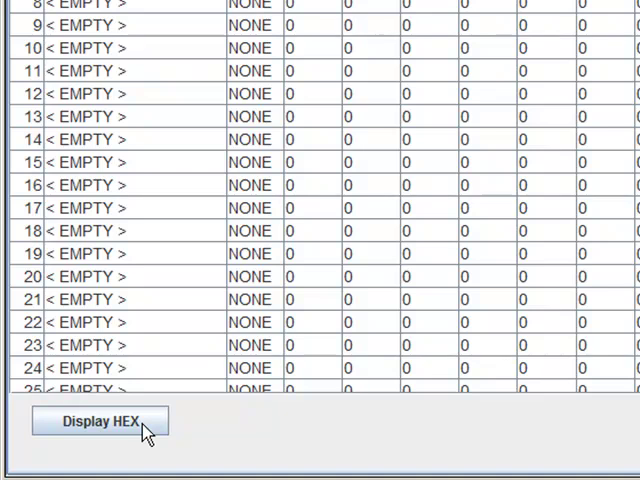
mouse_move(108, 434)
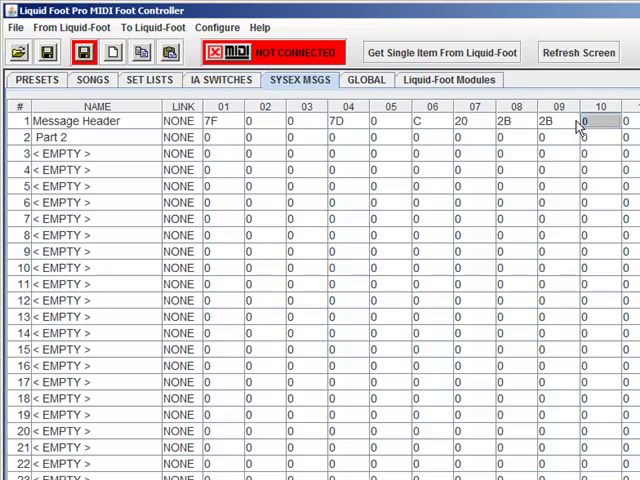
Enter F7 as Message Header's tenth byte, leaving the fifth byte at 0.
text(F7)
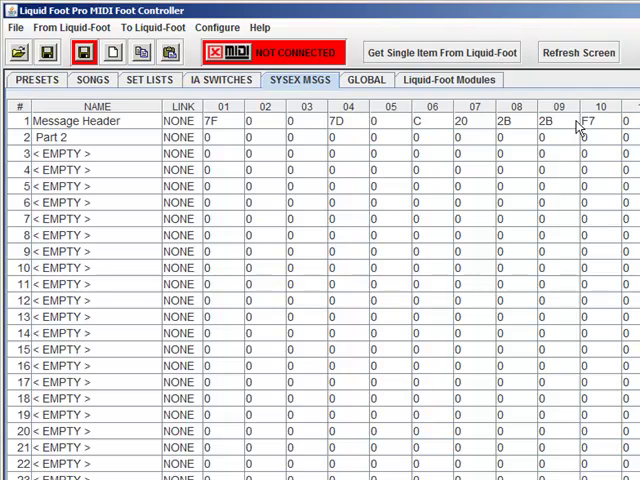
click(388, 120)
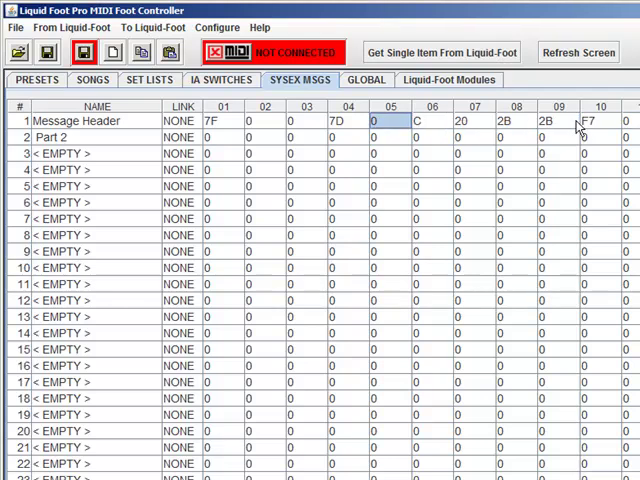
click(178, 120)
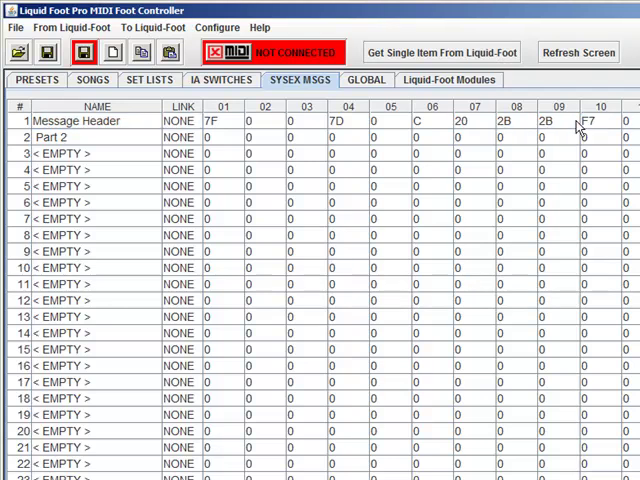
mouse_move(558, 138)
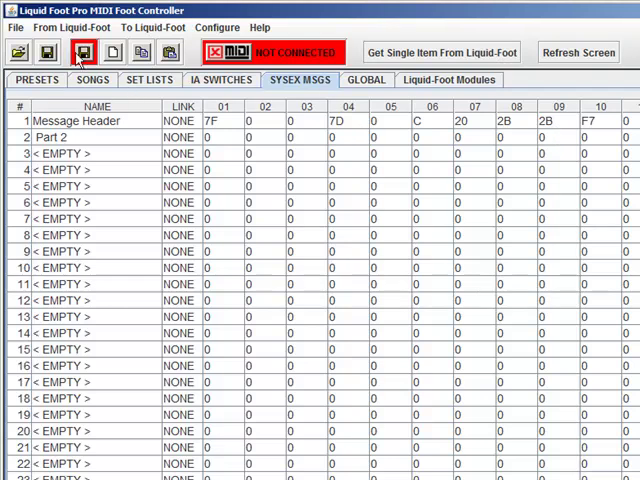
mouse_move(84, 52)
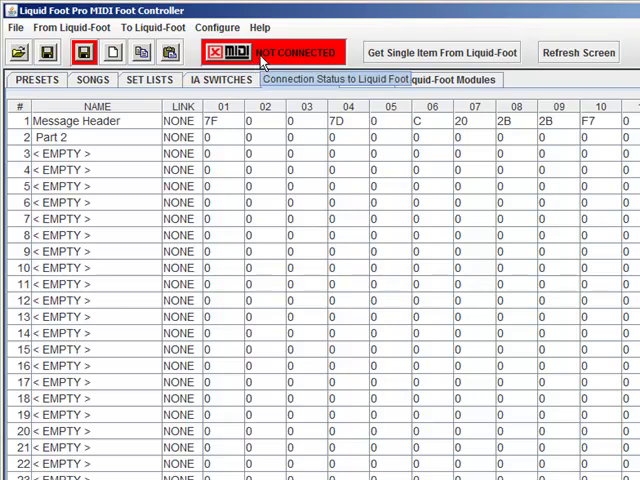
Save the edited Message Header SysEx message from the toolbar.
click(230, 52)
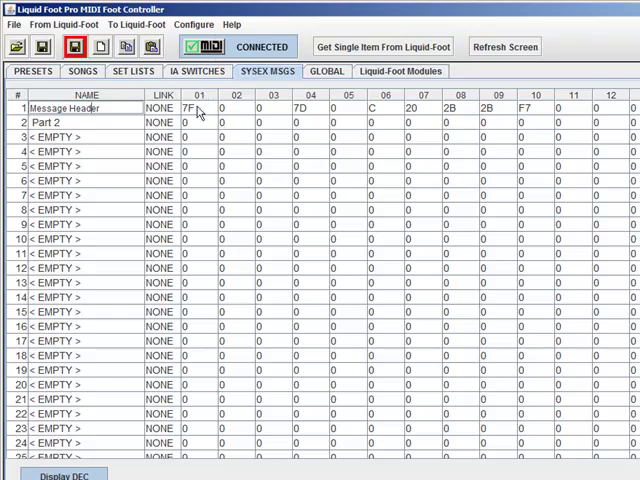
click(224, 104)
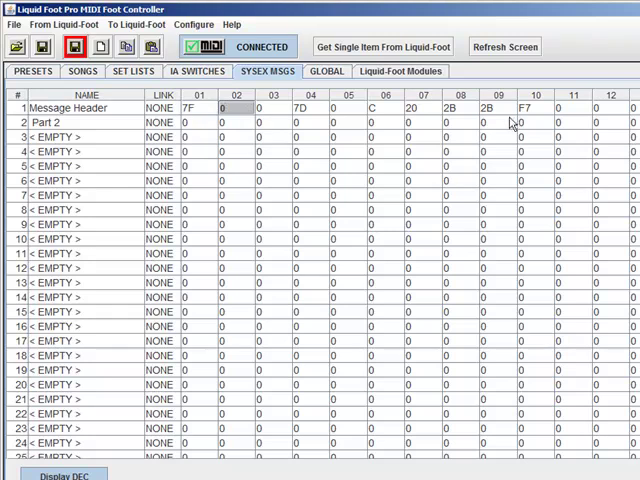
click(562, 104)
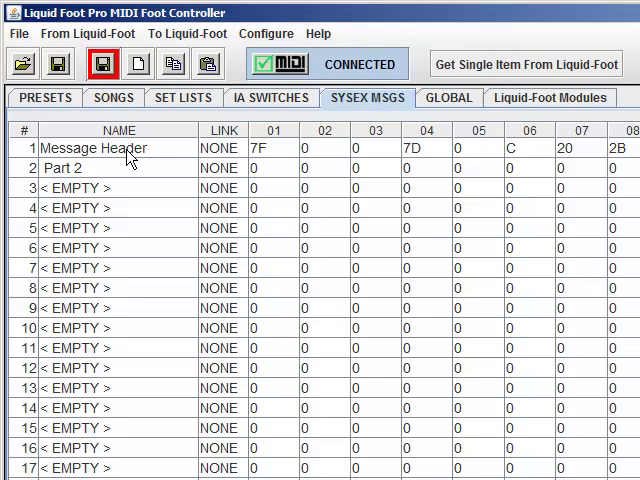
mouse_move(548, 150)
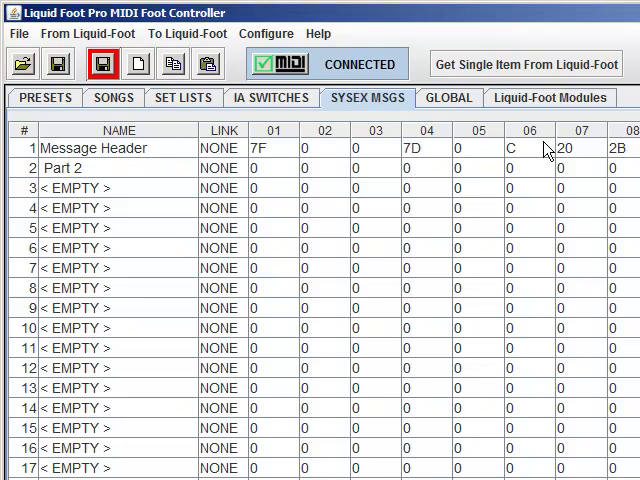
mouse_move(242, 248)
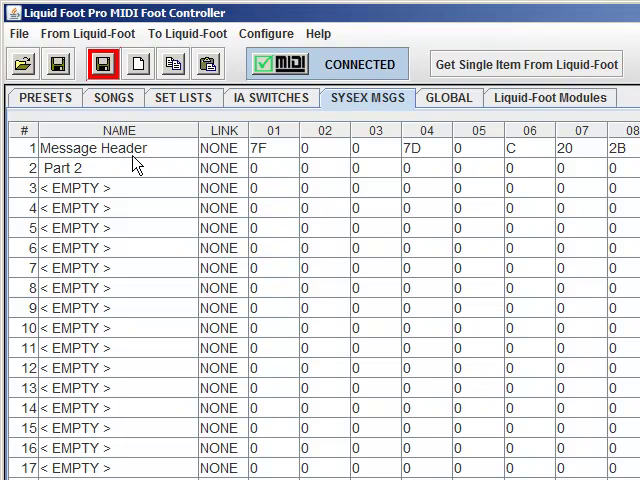
mouse_move(116, 158)
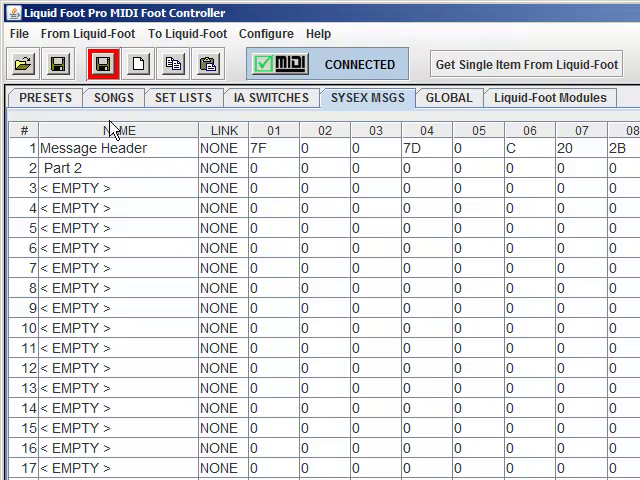
mouse_move(234, 96)
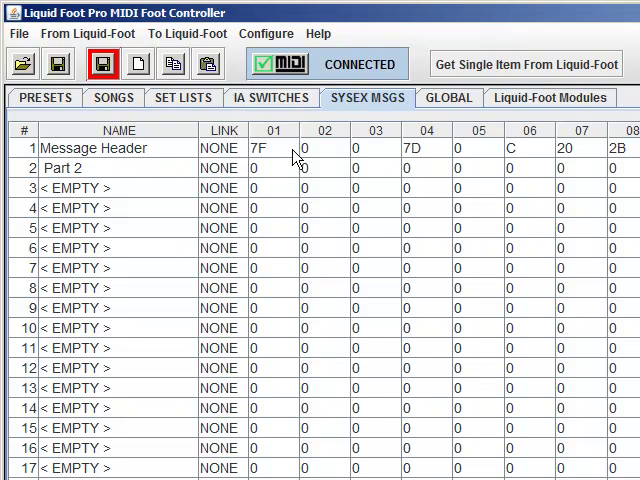
mouse_move(334, 162)
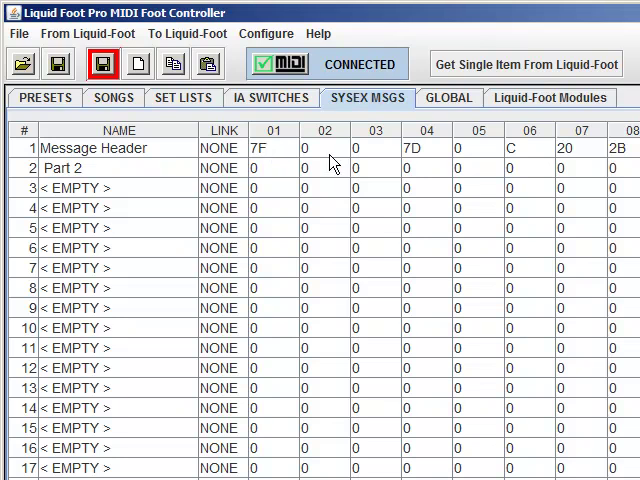
On IA Switches, set switch 1's message 1 command to SPECIAL.
click(270, 96)
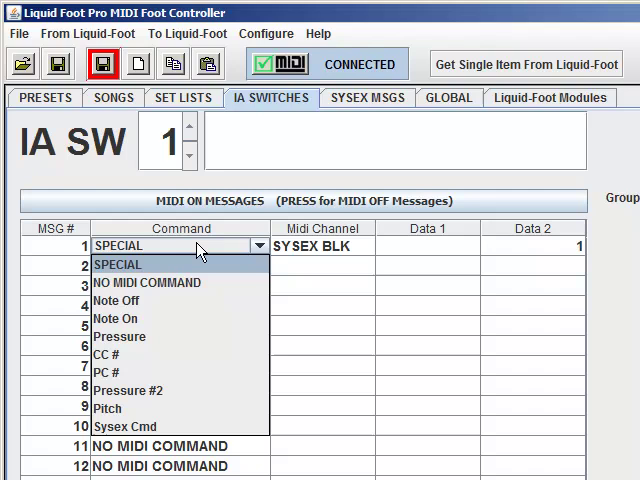
click(118, 264)
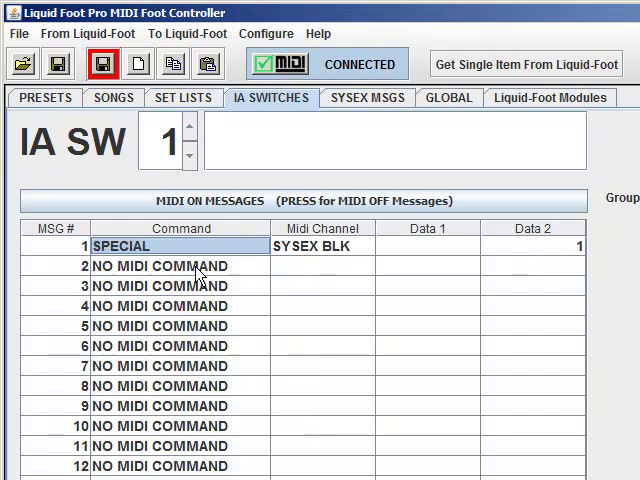
Set message 1's channel to SYSEX BLK and begin editing Data 2 to 1.
click(322, 246)
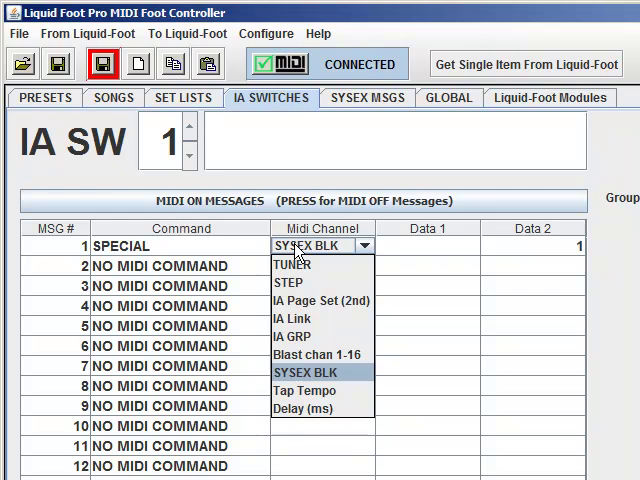
mouse_move(296, 284)
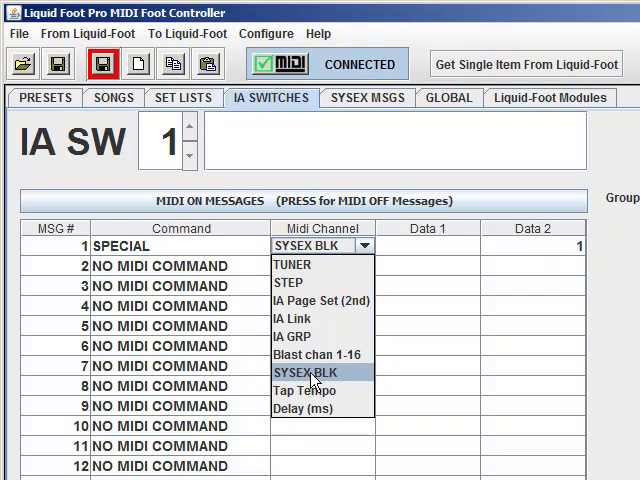
click(304, 372)
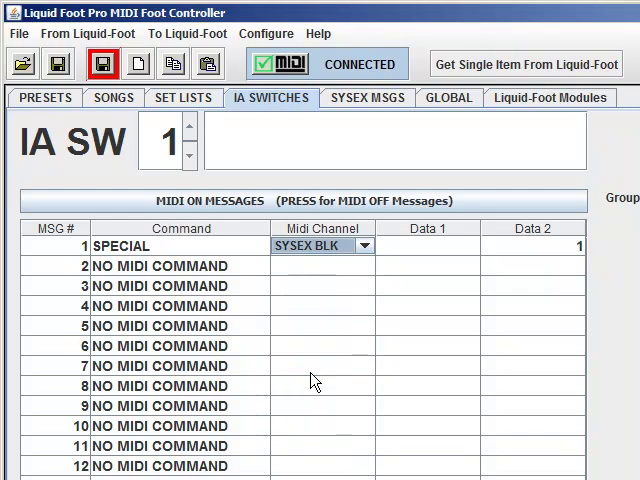
mouse_move(352, 260)
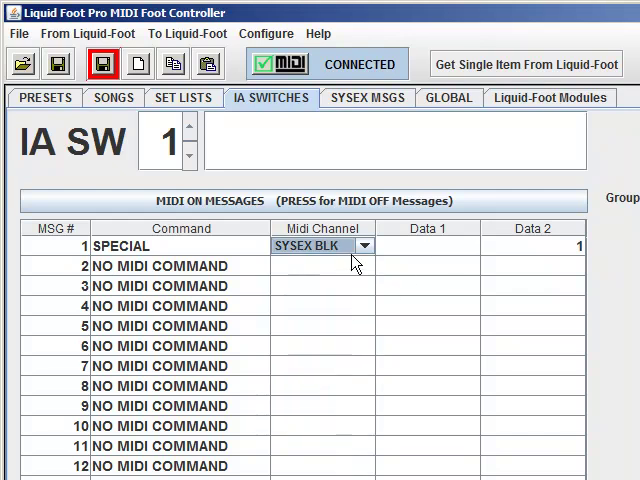
mouse_move(564, 252)
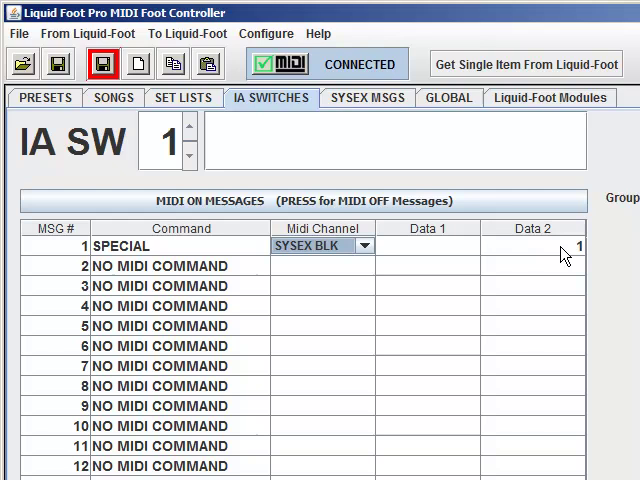
click(550, 246)
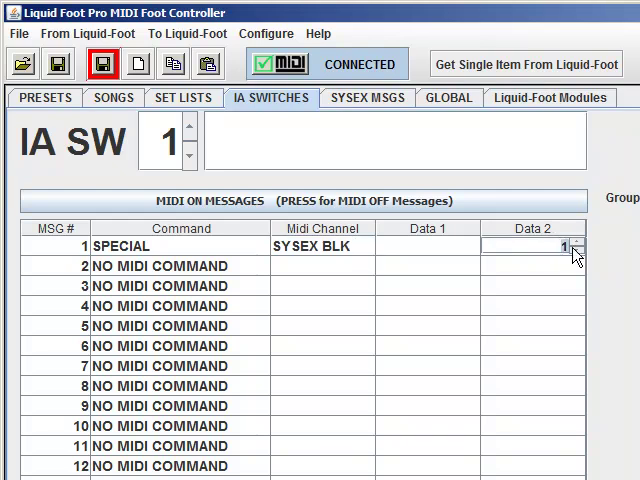
mouse_move(350, 108)
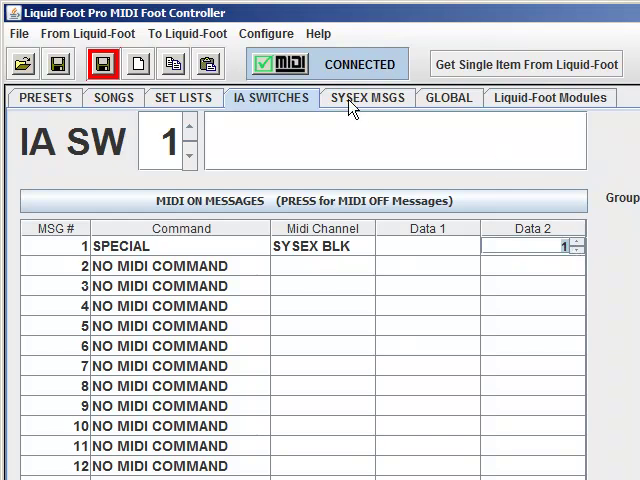
Return to the SYSEX MSGS list showing Message Header and Part 2.
click(366, 96)
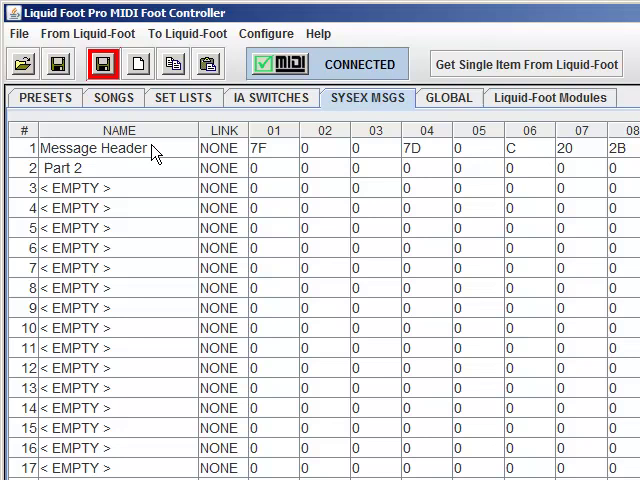
mouse_move(172, 168)
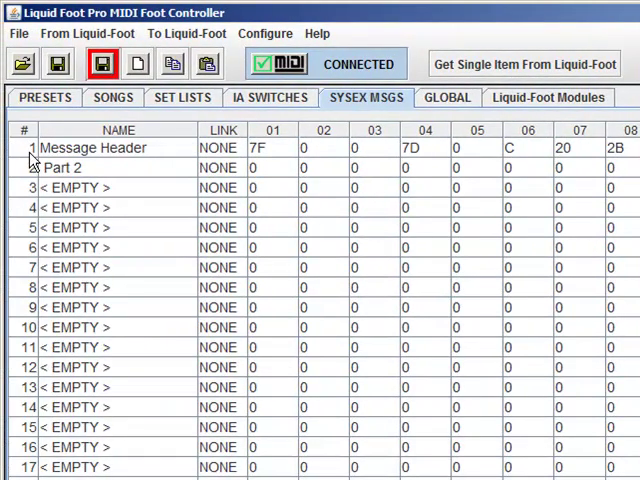
mouse_move(184, 96)
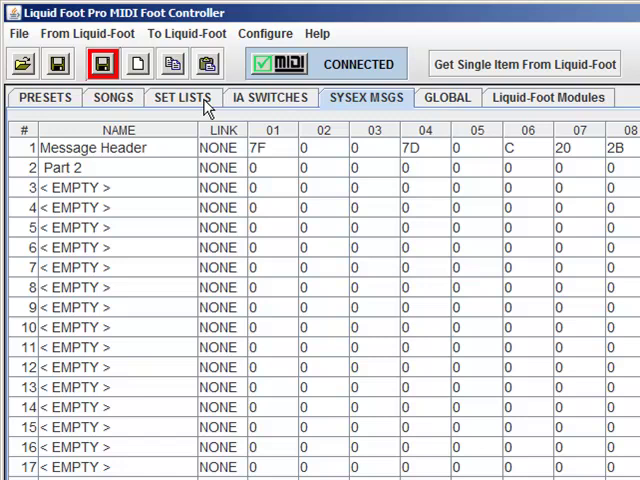
click(268, 96)
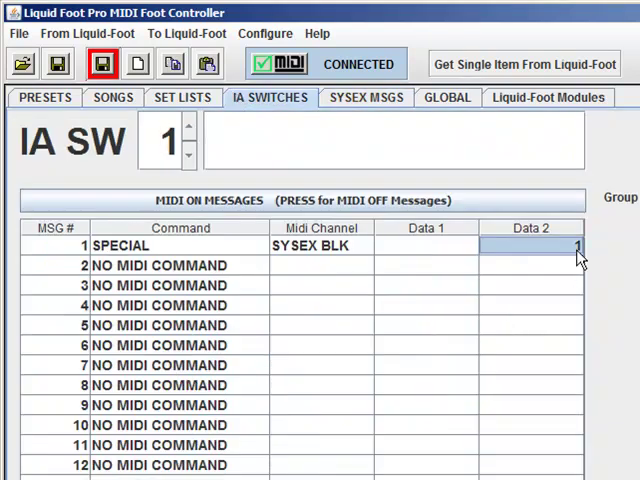
mouse_move(296, 264)
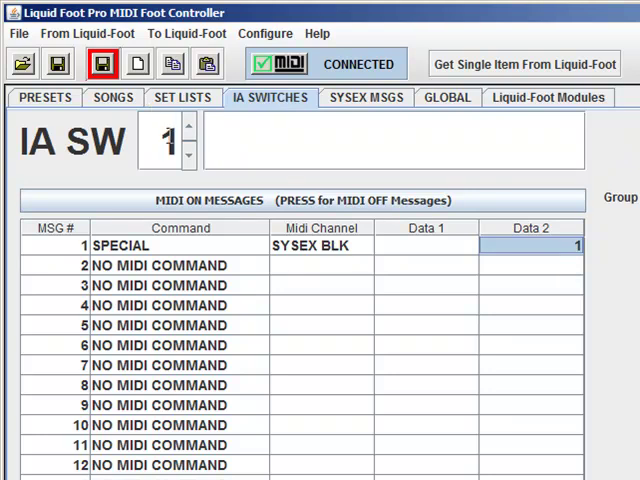
mouse_move(176, 258)
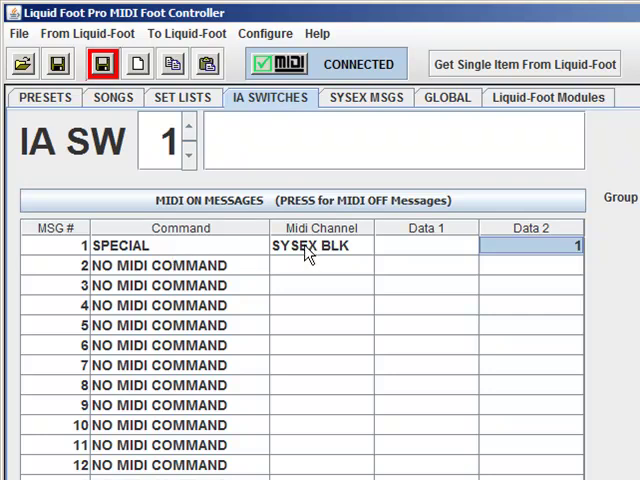
mouse_move(548, 246)
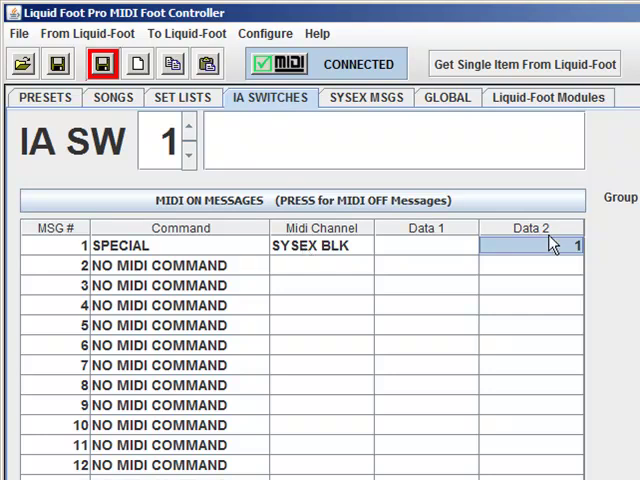
mouse_move(370, 102)
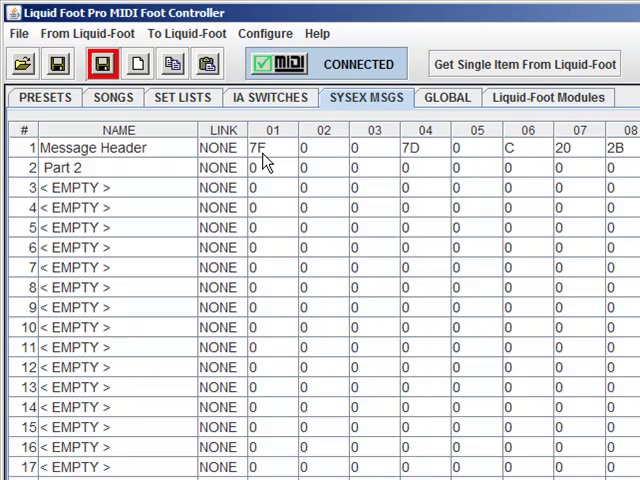
mouse_move(504, 160)
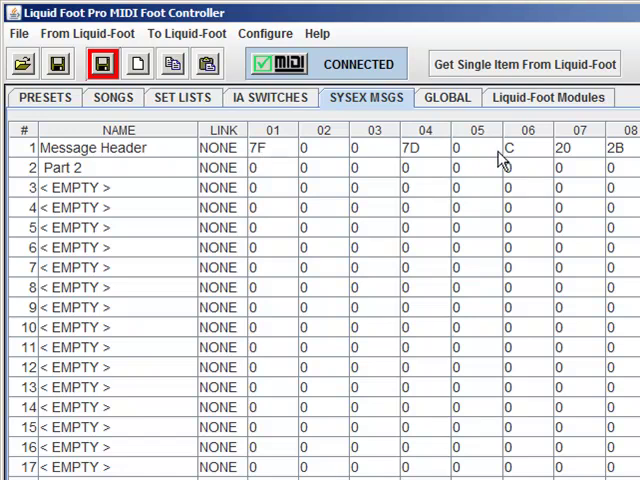